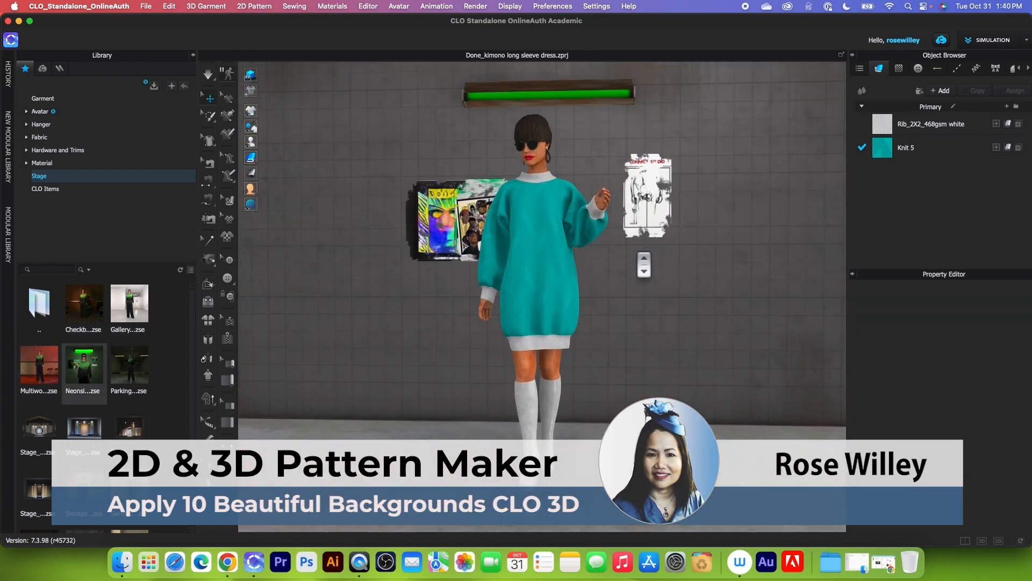
- Load the Checkboardhouse stage from the Library's Stage folder with Load Type Open
{"action": "double_click", "coordinate": [129, 427]}
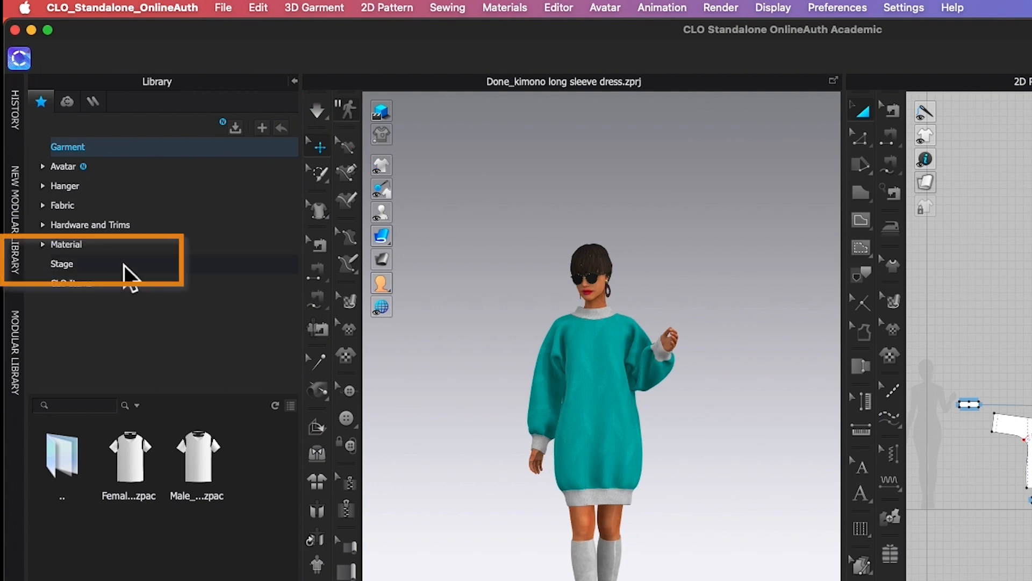
{"action": "left_click", "coordinate": [62, 264]}
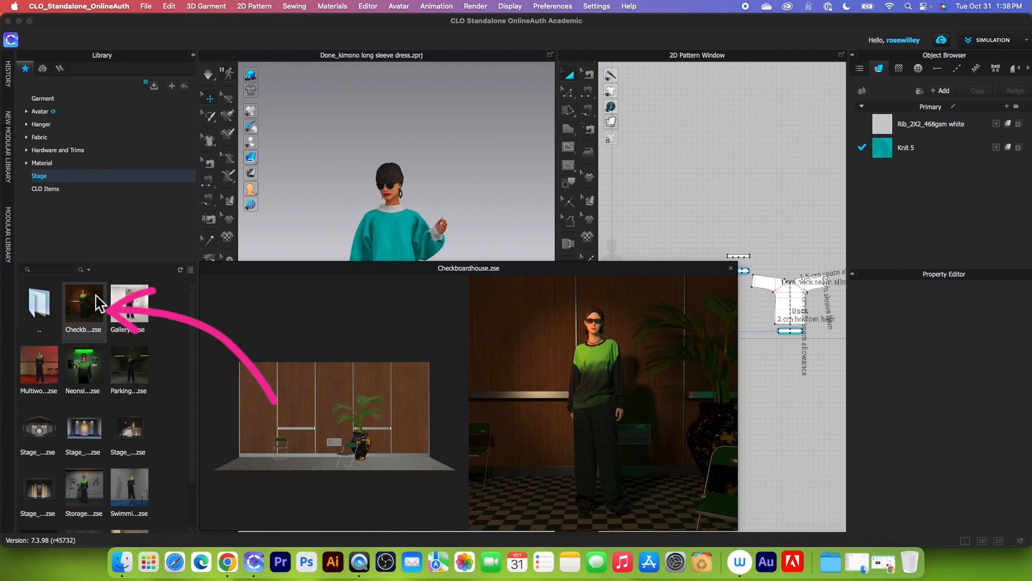
{"action": "double_click", "coordinate": [84, 301]}
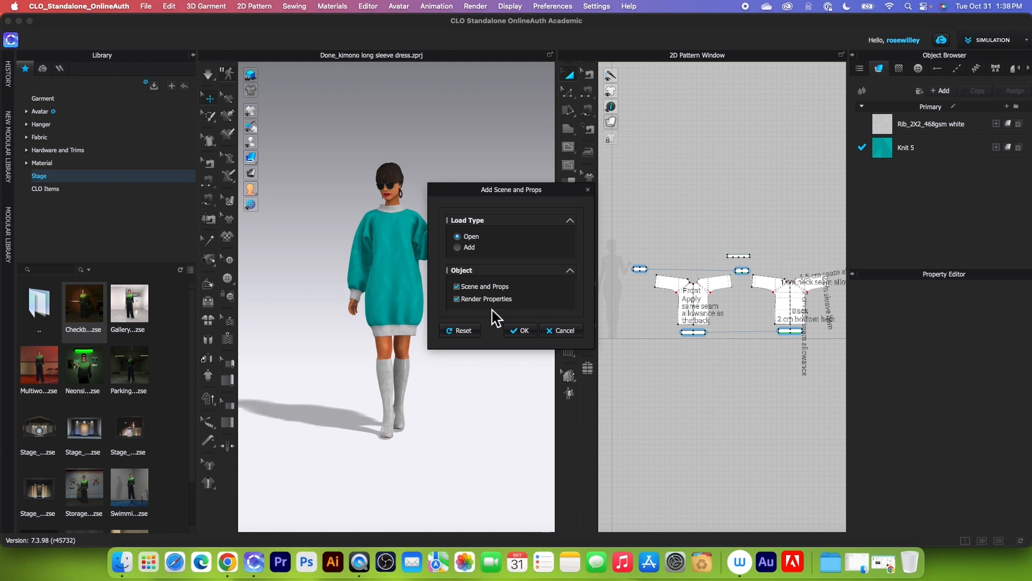
{"action": "mouse_move", "coordinate": [522, 331]}
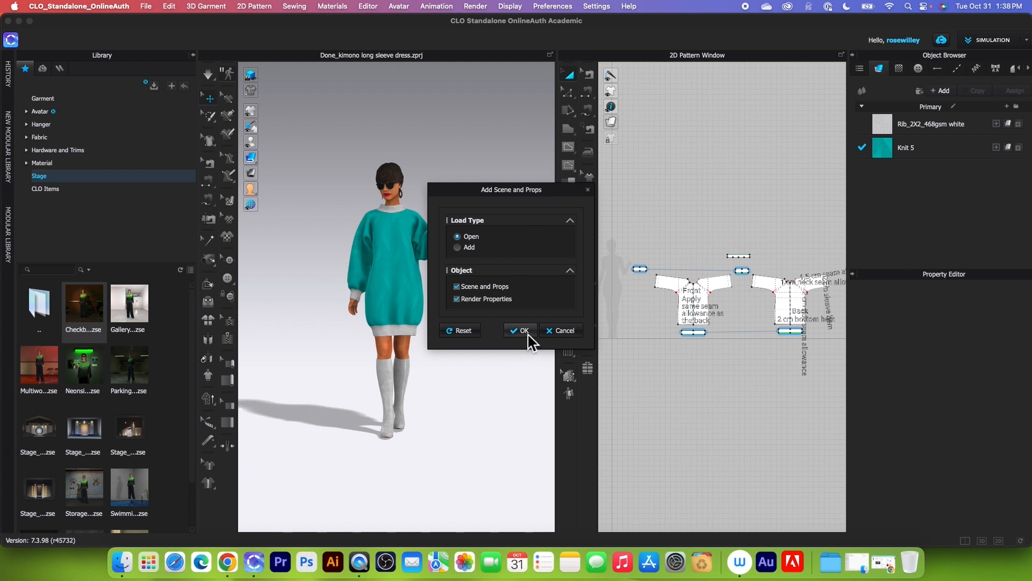
{"action": "left_click", "coordinate": [520, 330]}
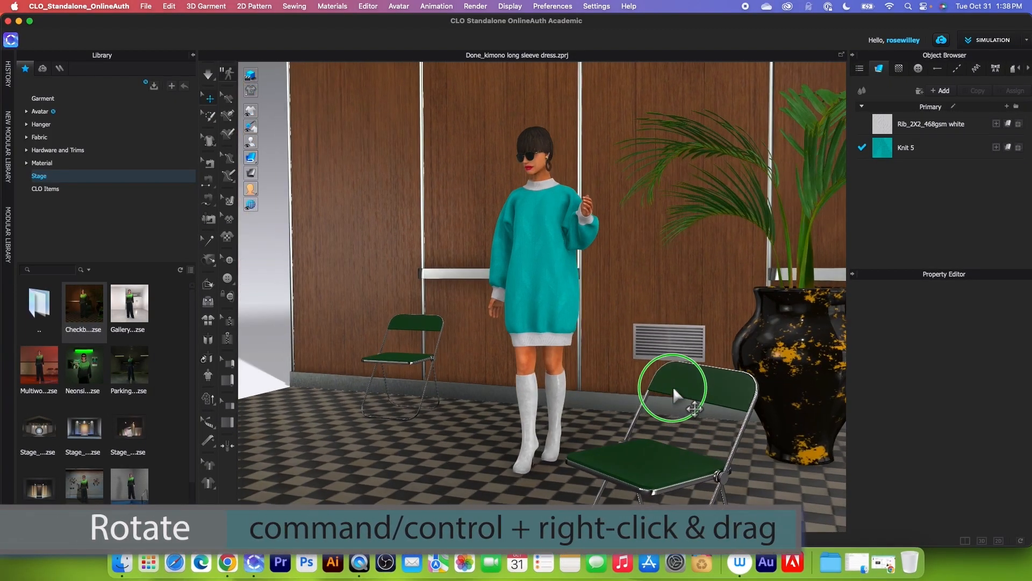
- Orbit the view around the avatar in the Checkboardhouse room, then back toward the front
{"action": "left_click_drag", "start_coordinate": [672, 388], "coordinate": [710, 404]}
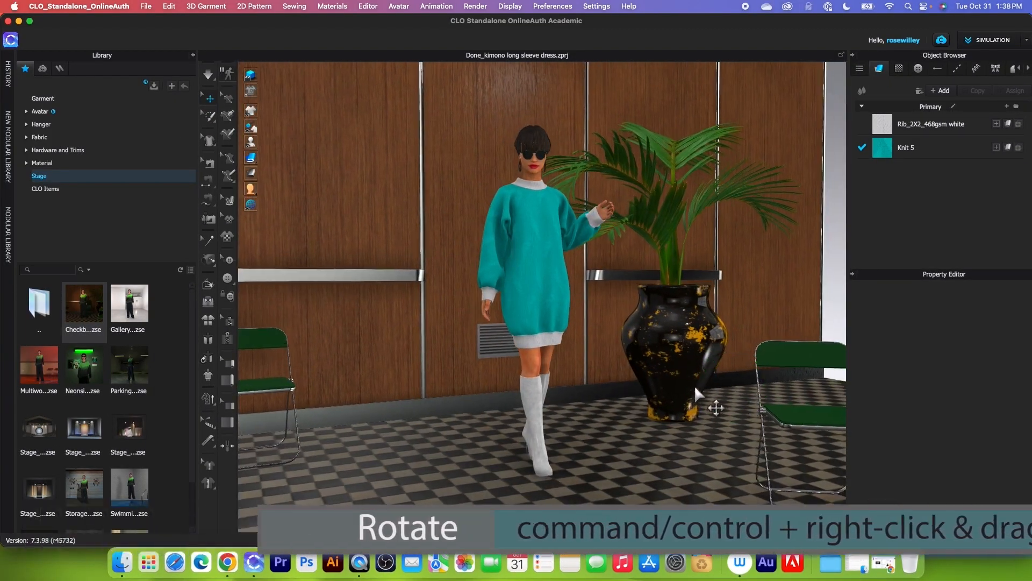
{"action": "left_click_drag", "start_coordinate": [715, 408], "coordinate": [650, 388]}
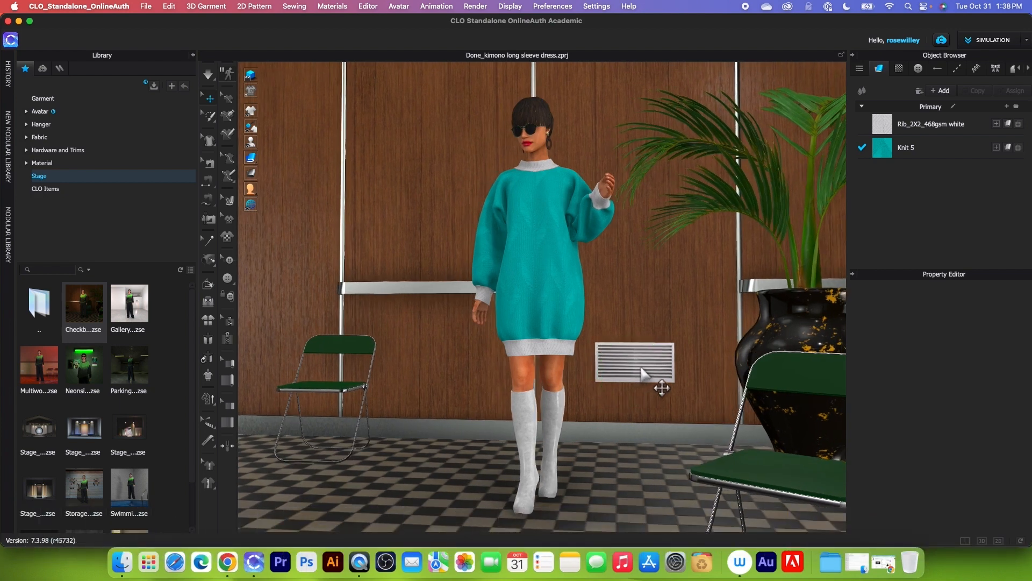
- Replace the current scene with the white Galleryhouse stage from the Stage library
{"action": "double_click", "coordinate": [129, 302]}
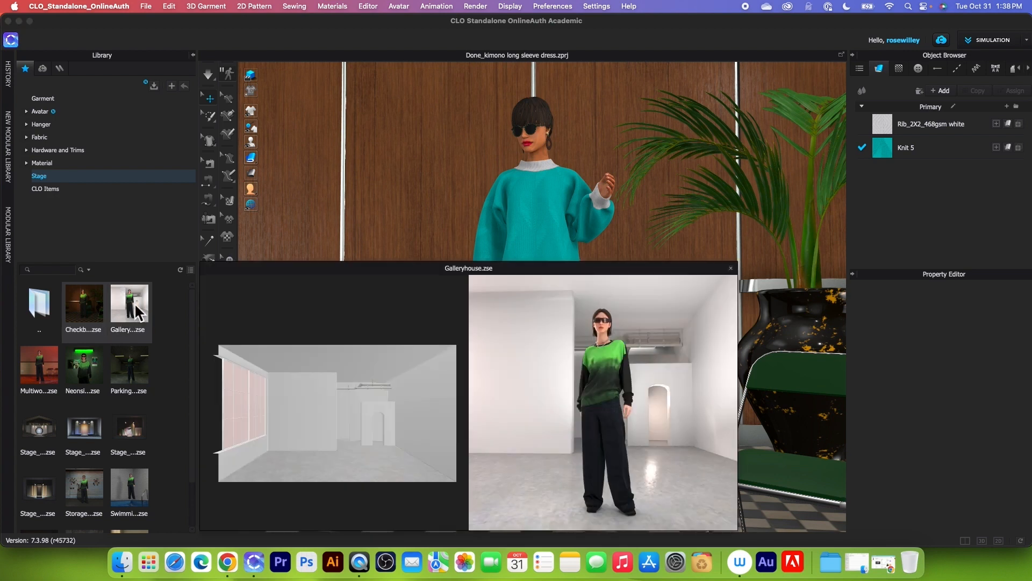
{"action": "double_click", "coordinate": [129, 303]}
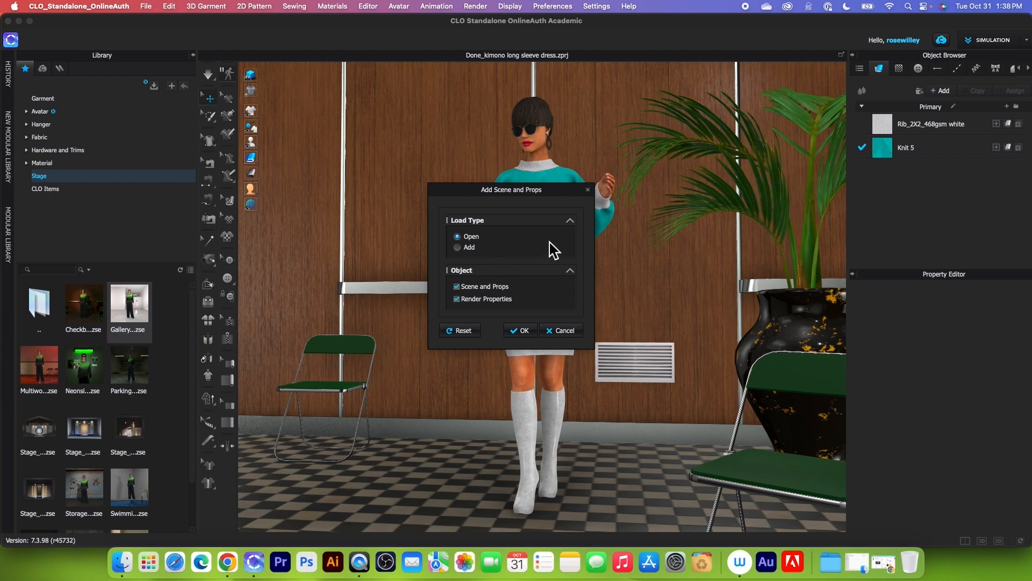
{"action": "mouse_move", "coordinate": [534, 296]}
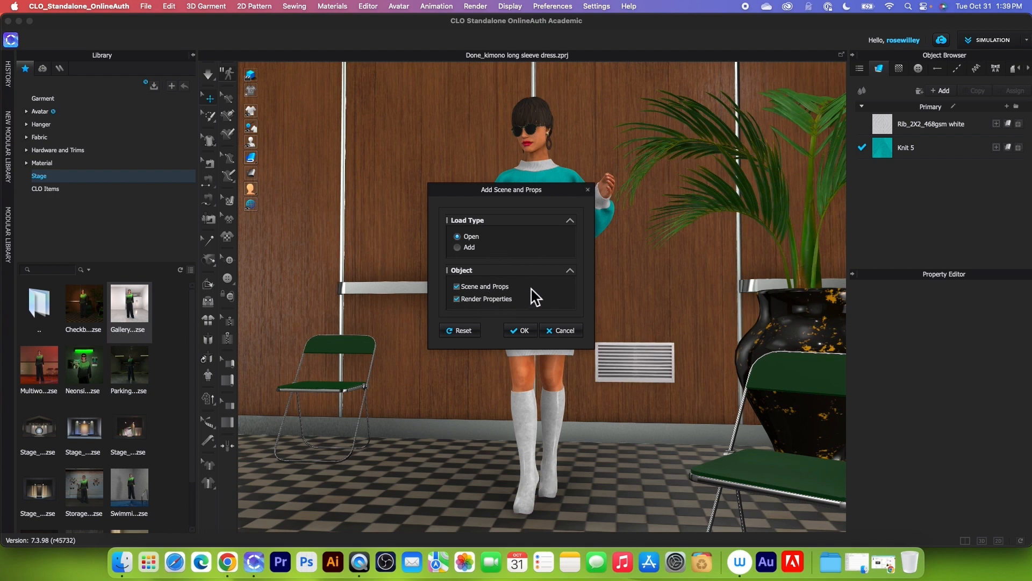
{"action": "mouse_move", "coordinate": [563, 277]}
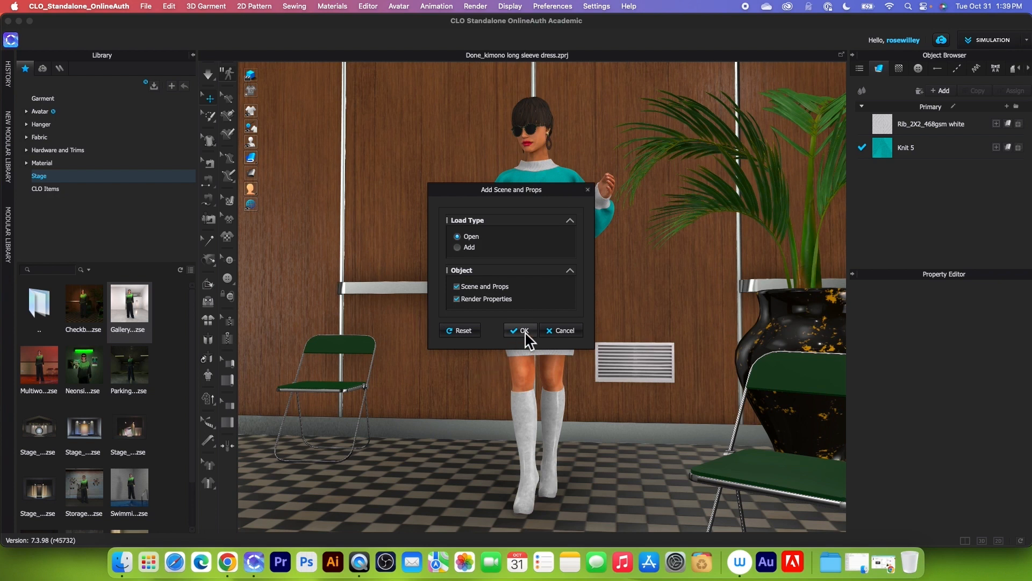
{"action": "left_click", "coordinate": [520, 329]}
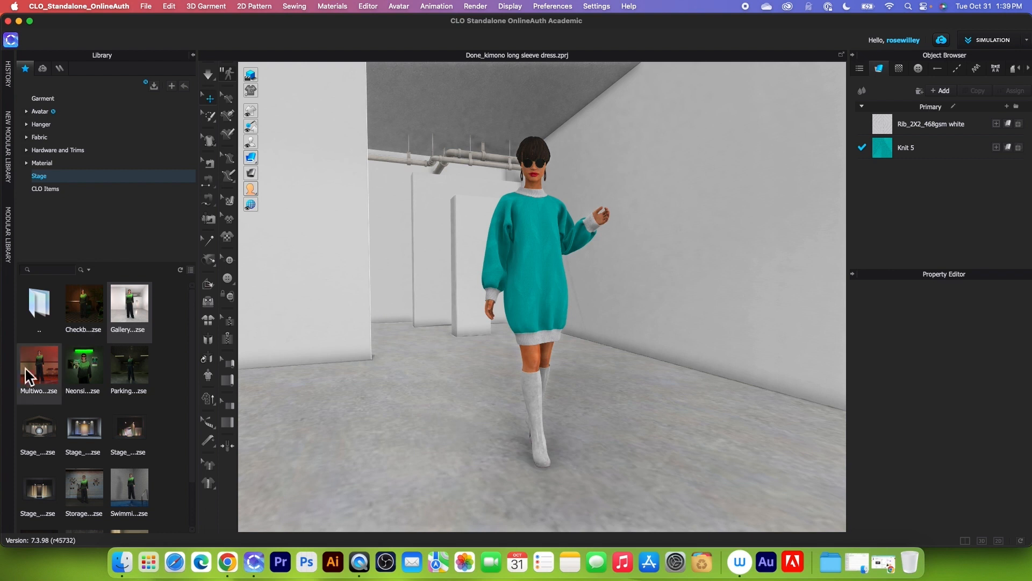
- Load the Multiwoodhouse stage scene around the avatar
{"action": "double_click", "coordinate": [38, 365]}
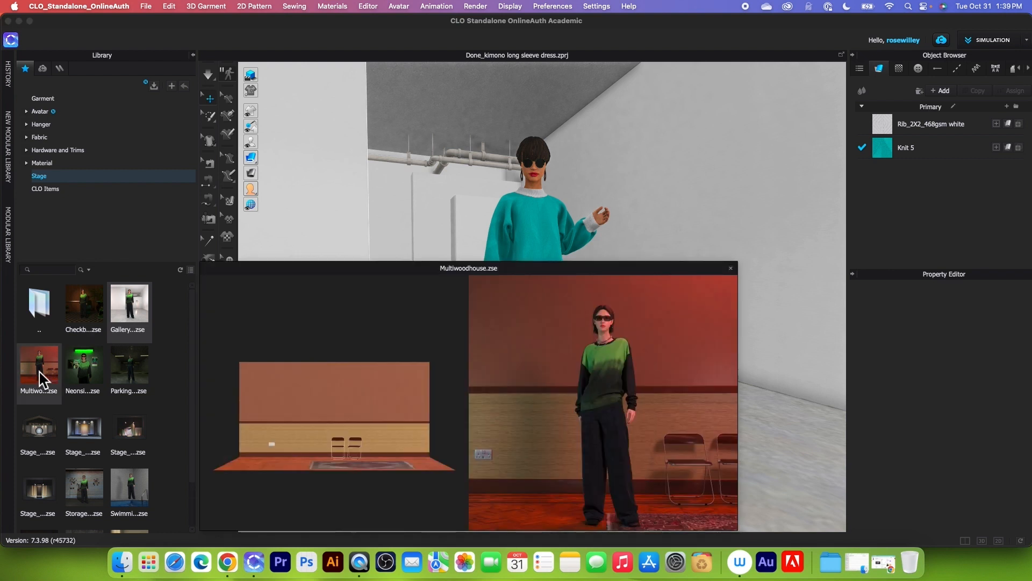
{"action": "left_click", "coordinate": [729, 268]}
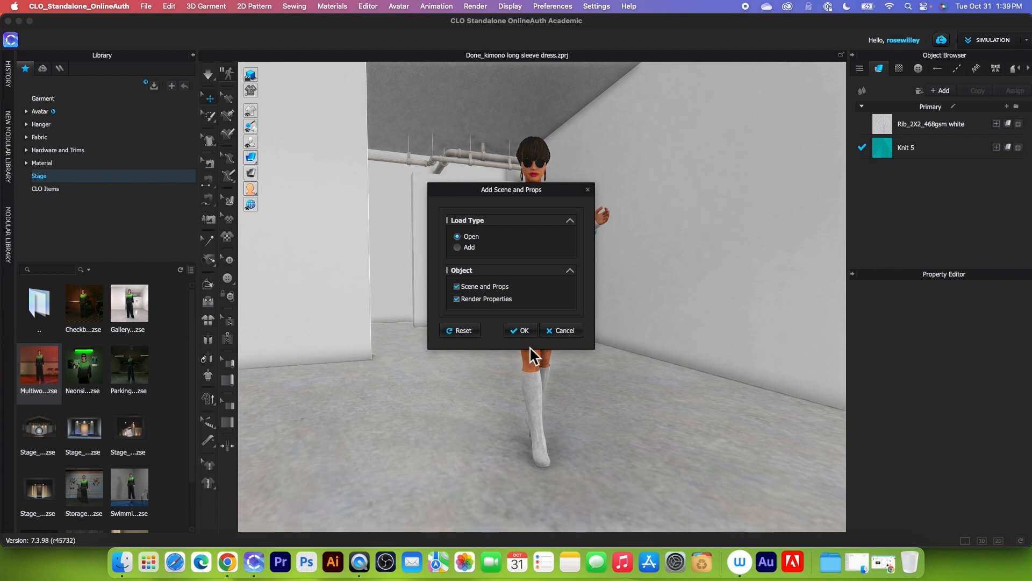
{"action": "left_click", "coordinate": [519, 329]}
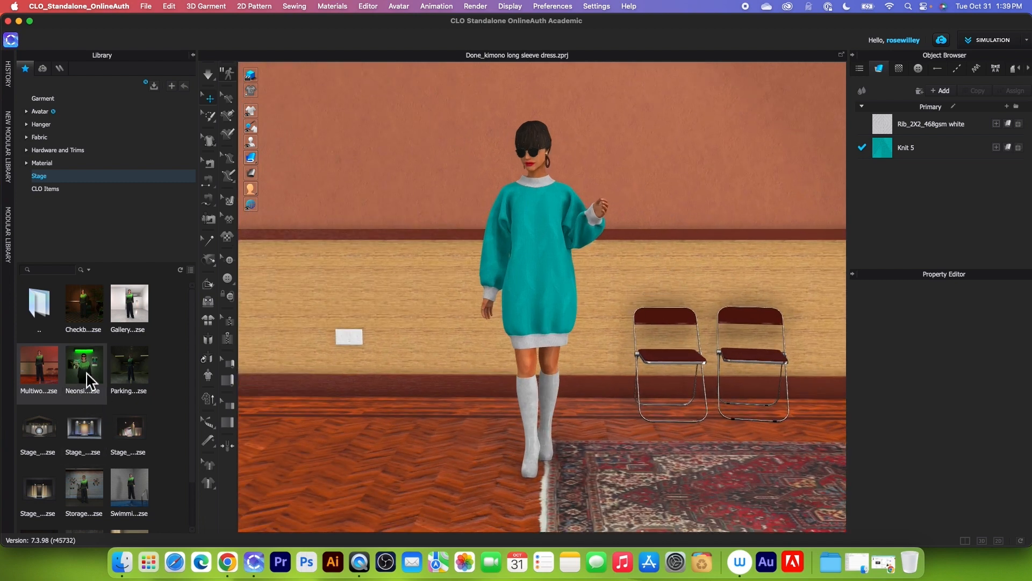
- Load the Neonsign stage with its green neon light and posters
{"action": "double_click", "coordinate": [83, 361]}
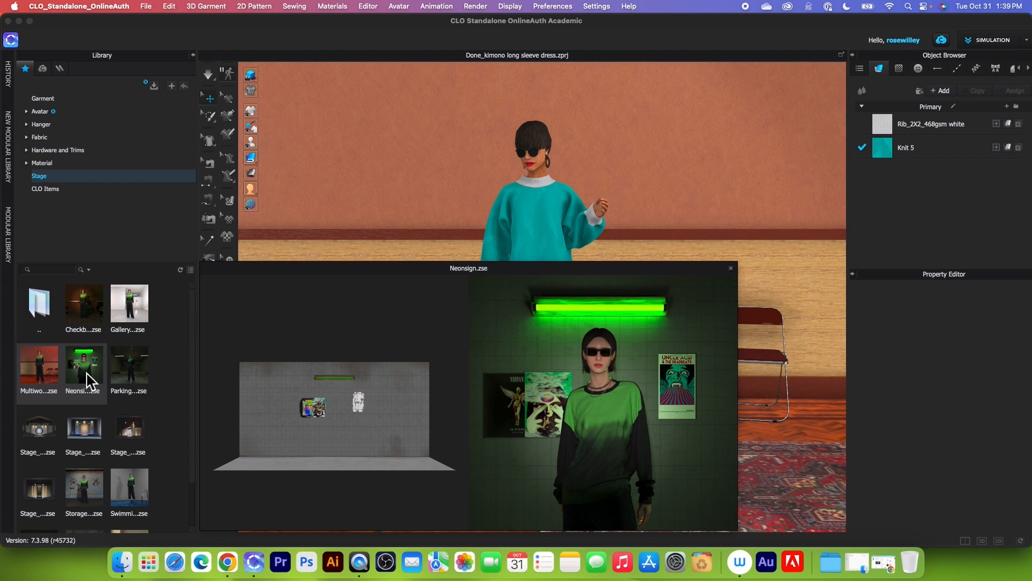
{"action": "double_click", "coordinate": [83, 359]}
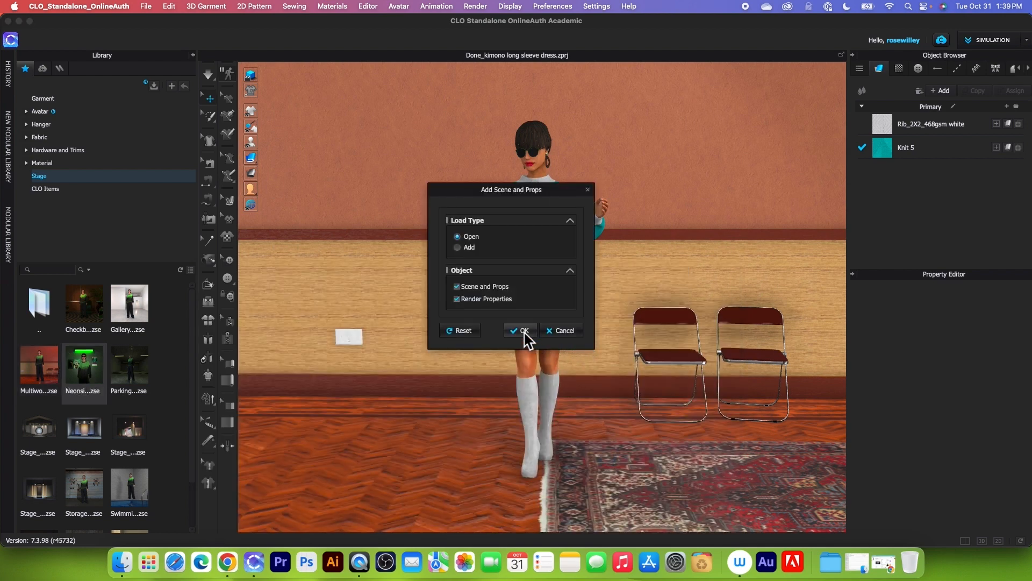
{"action": "left_click", "coordinate": [520, 329]}
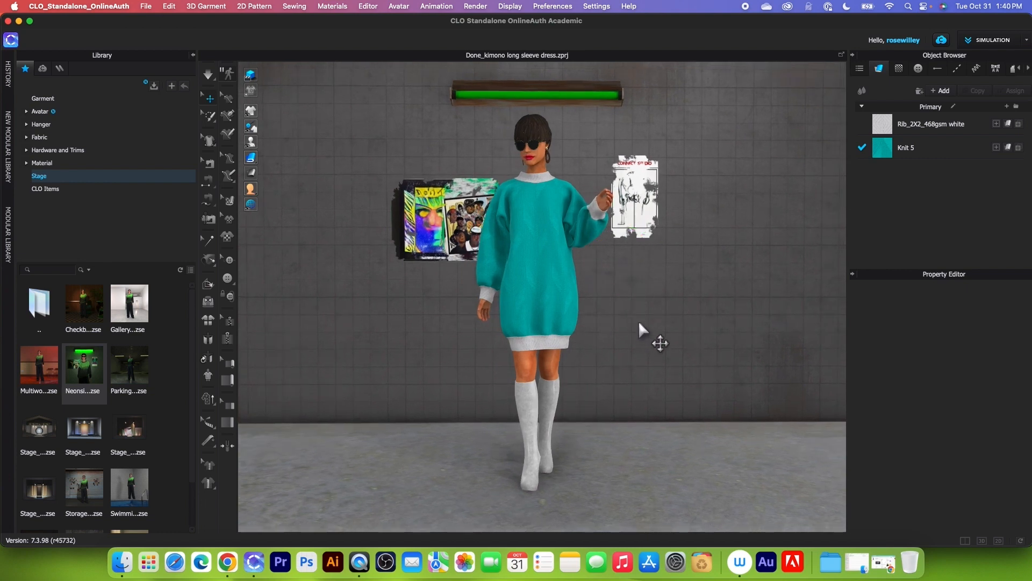
{"action": "mouse_move", "coordinate": [178, 14]}
{"action": "type", "text": "my favorite.png"}
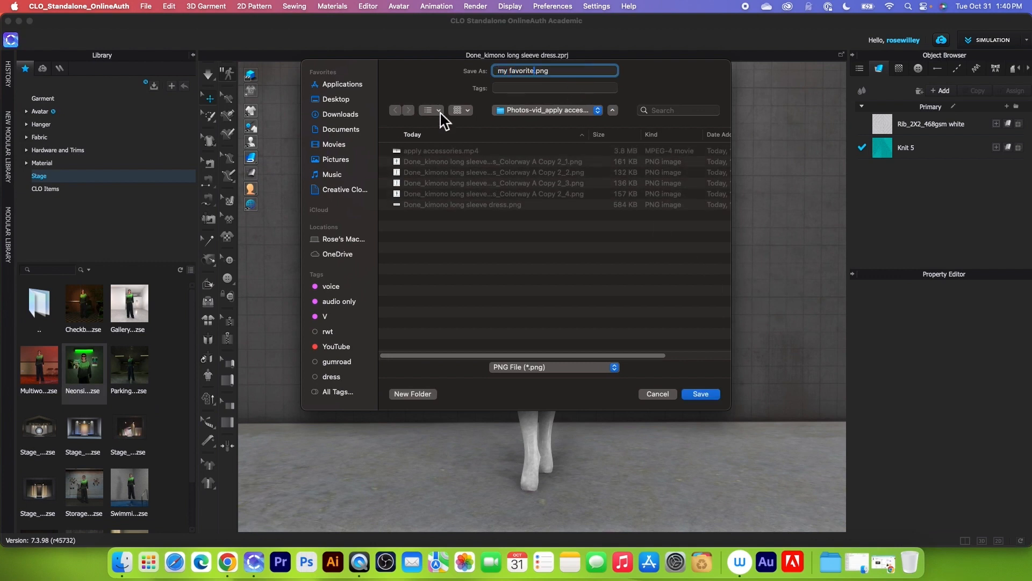
- Save the 'my favorite' PNG snapshot into a new 'backgrounds' folder on the Desktop
{"action": "left_click", "coordinate": [335, 99]}
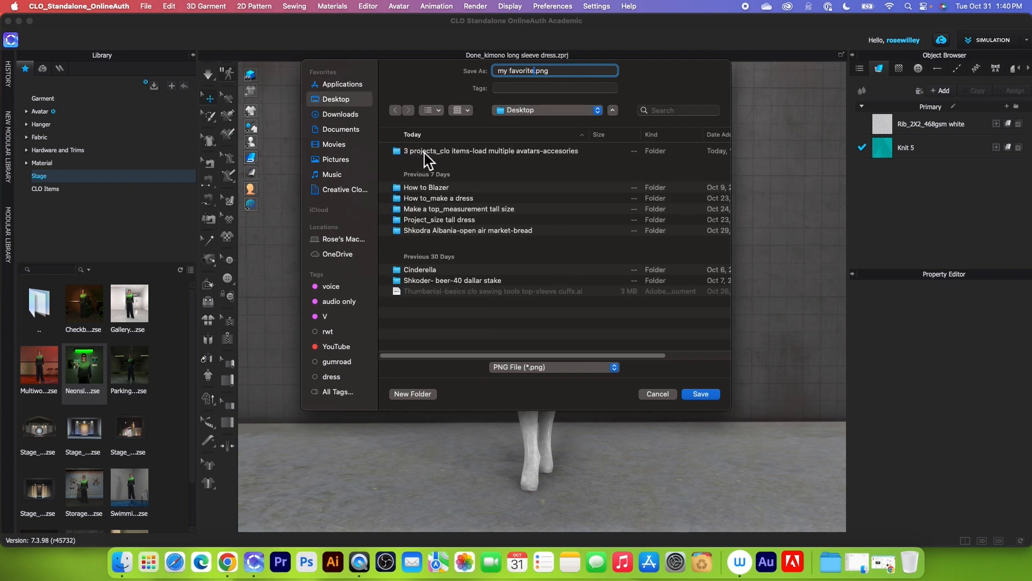
{"action": "left_click", "coordinate": [413, 394]}
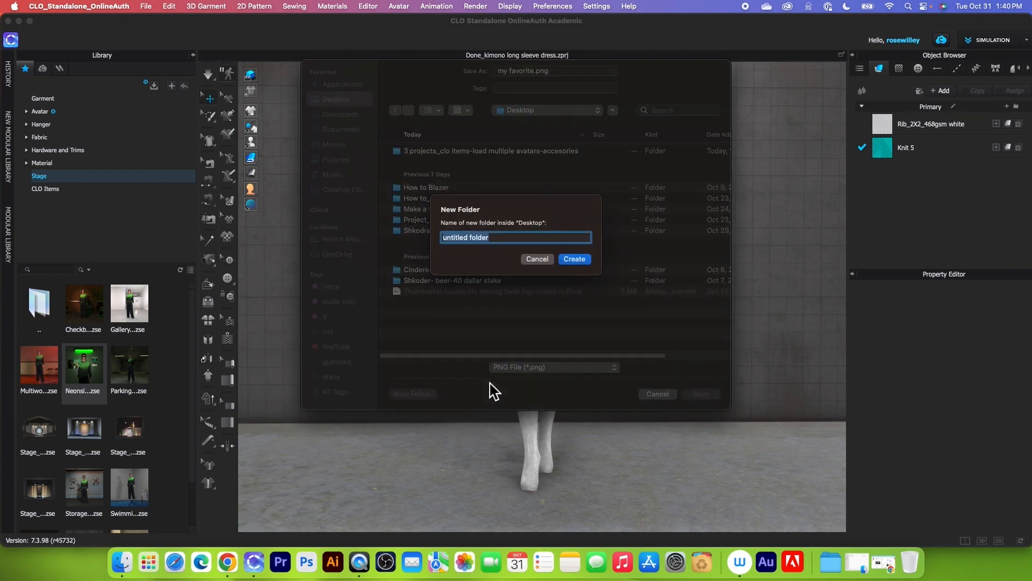
{"action": "type", "text": "backg"}
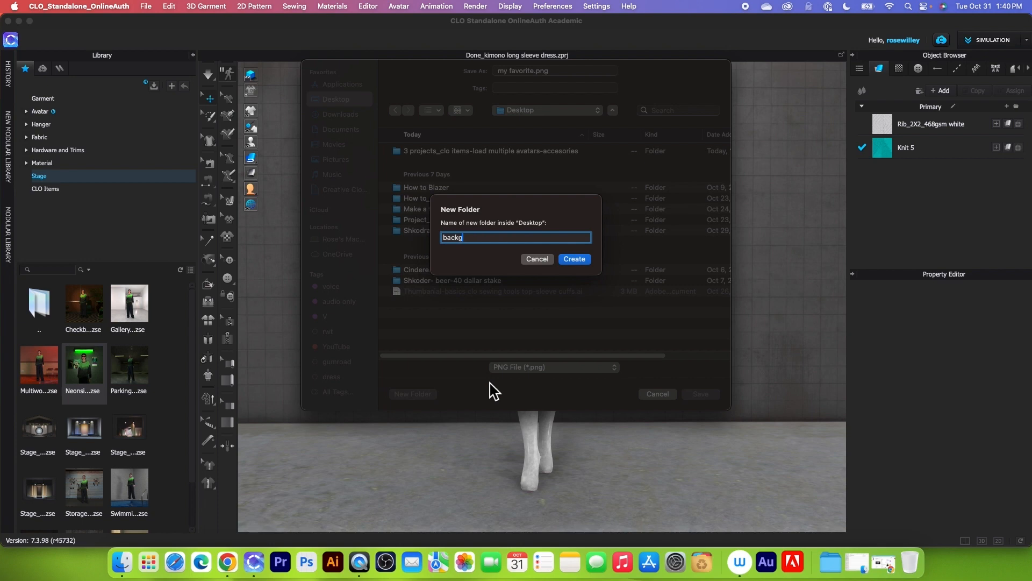
{"action": "left_click", "coordinate": [535, 259]}
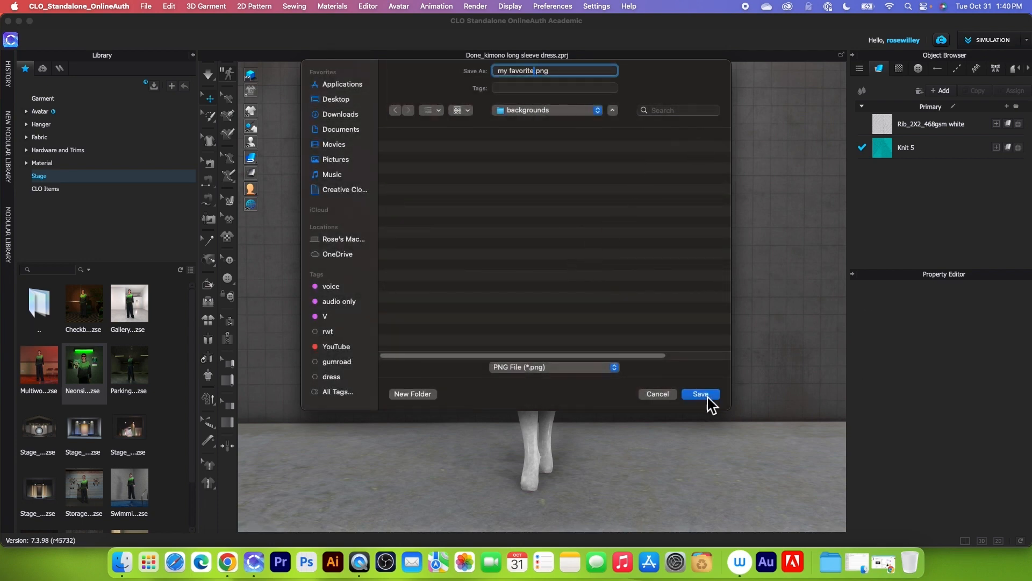
{"action": "left_click", "coordinate": [699, 393]}
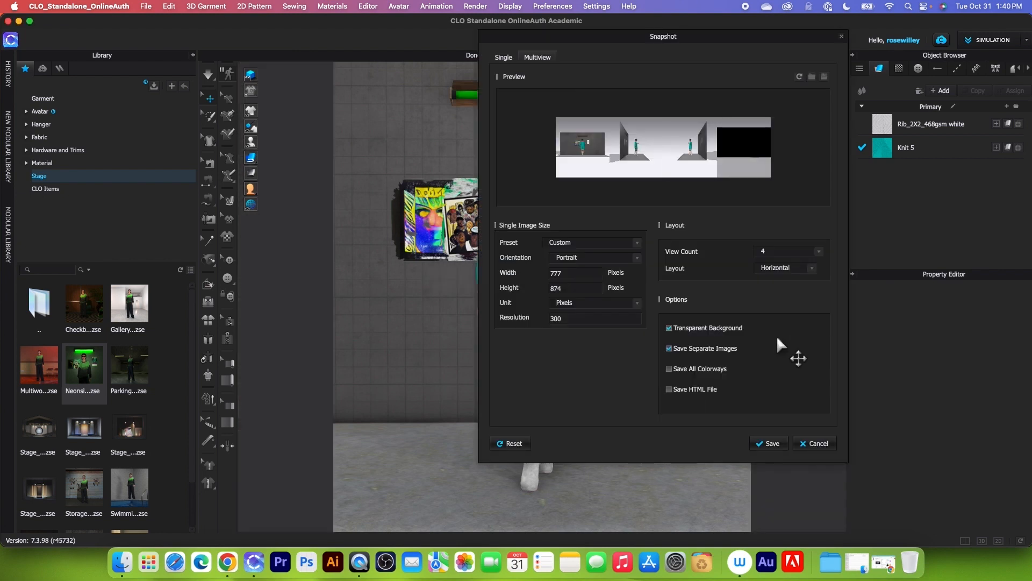
{"action": "mouse_move", "coordinate": [611, 360]}
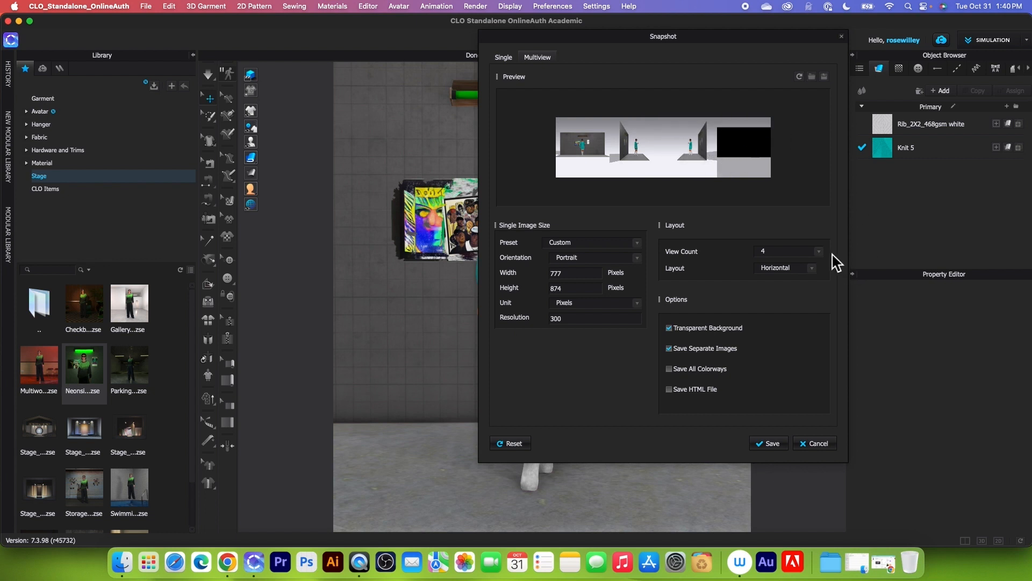
- Set the multiview snapshot View Count to 2 and save it
{"action": "left_click", "coordinate": [788, 251]}
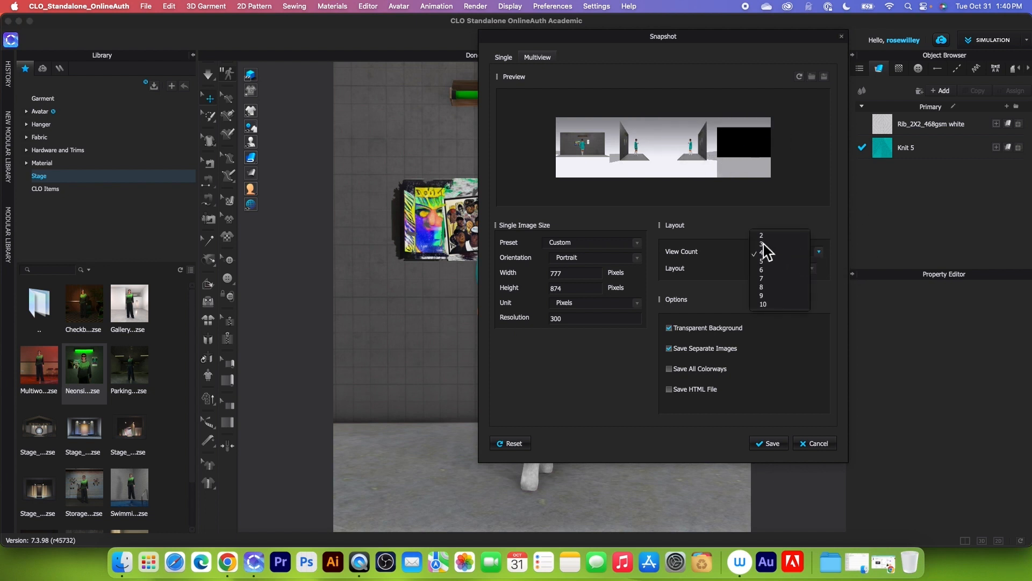
{"action": "left_click", "coordinate": [761, 235]}
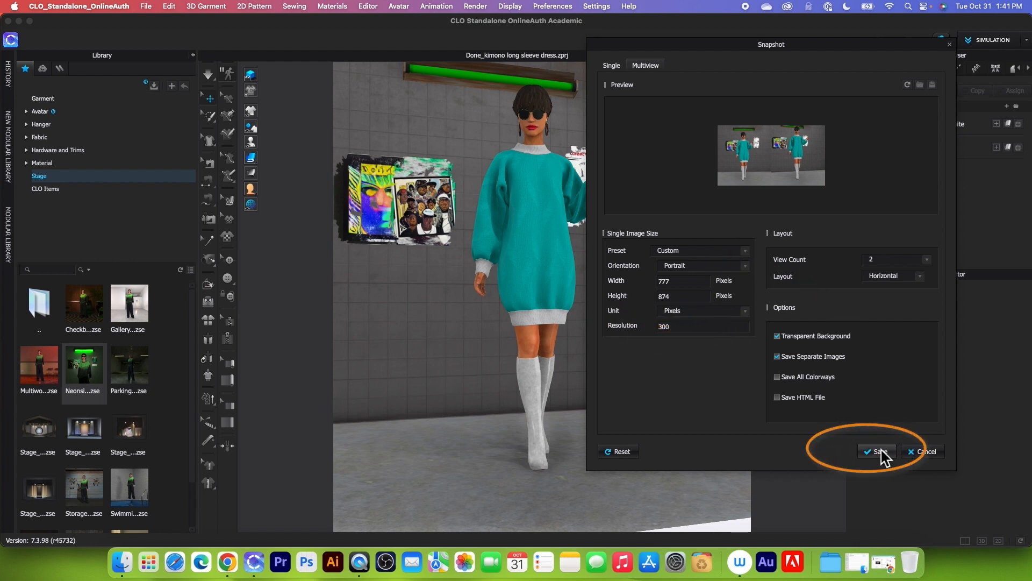
{"action": "left_click", "coordinate": [877, 451]}
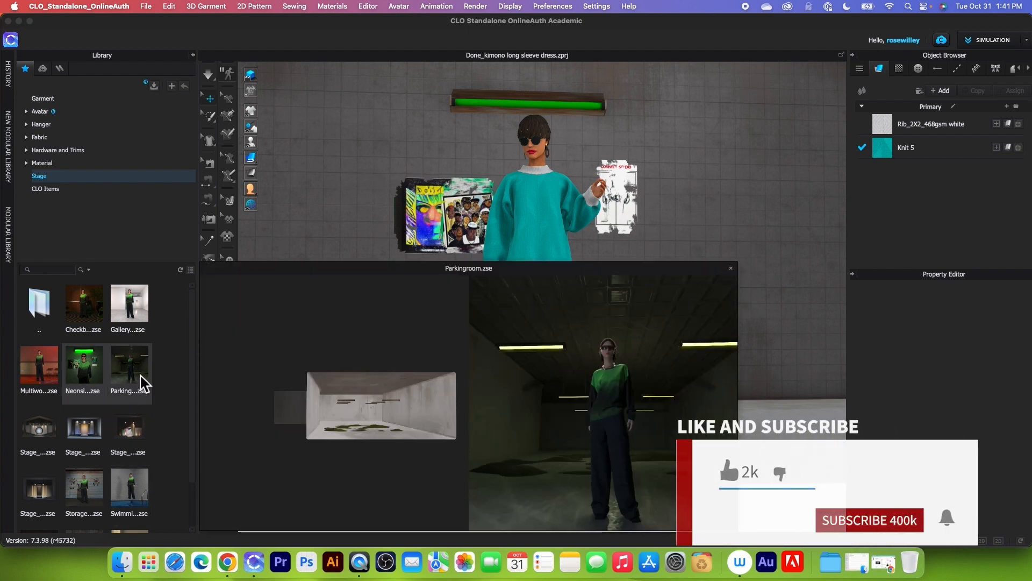
- Load the concrete Parkingroom garage stage around the avatar
{"action": "double_click", "coordinate": [129, 364]}
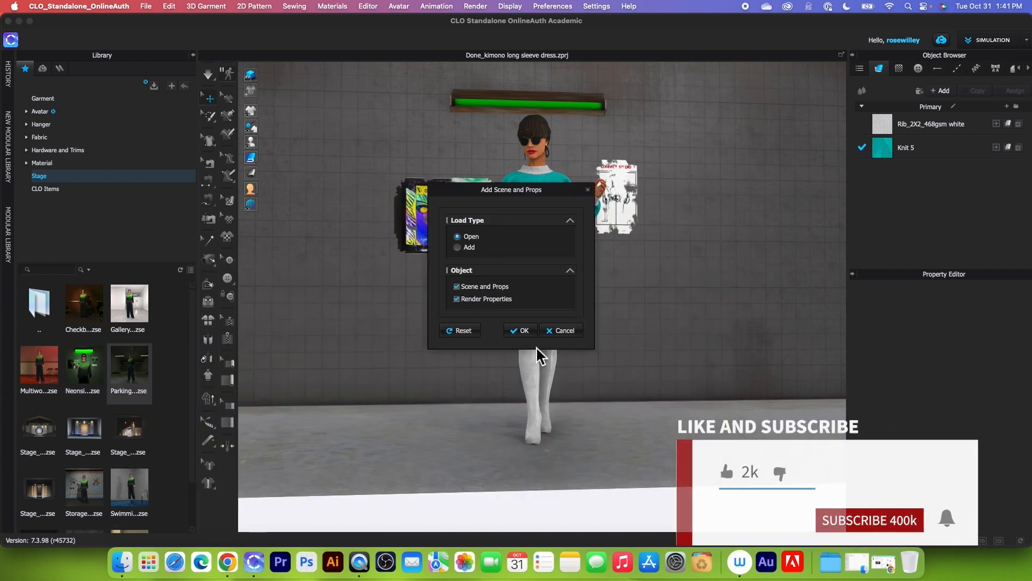
{"action": "left_click", "coordinate": [519, 329]}
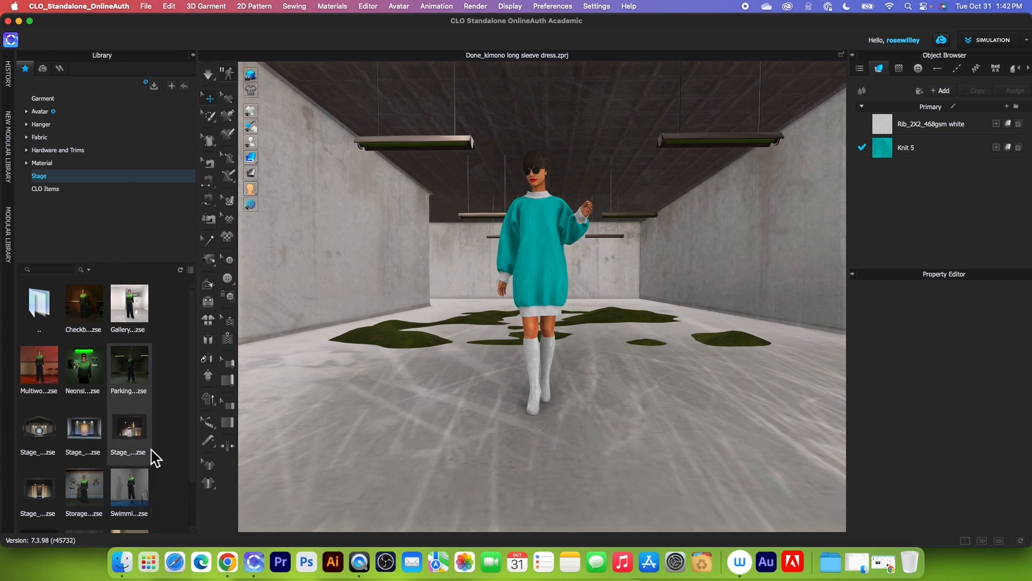
{"action": "left_click", "coordinate": [129, 367]}
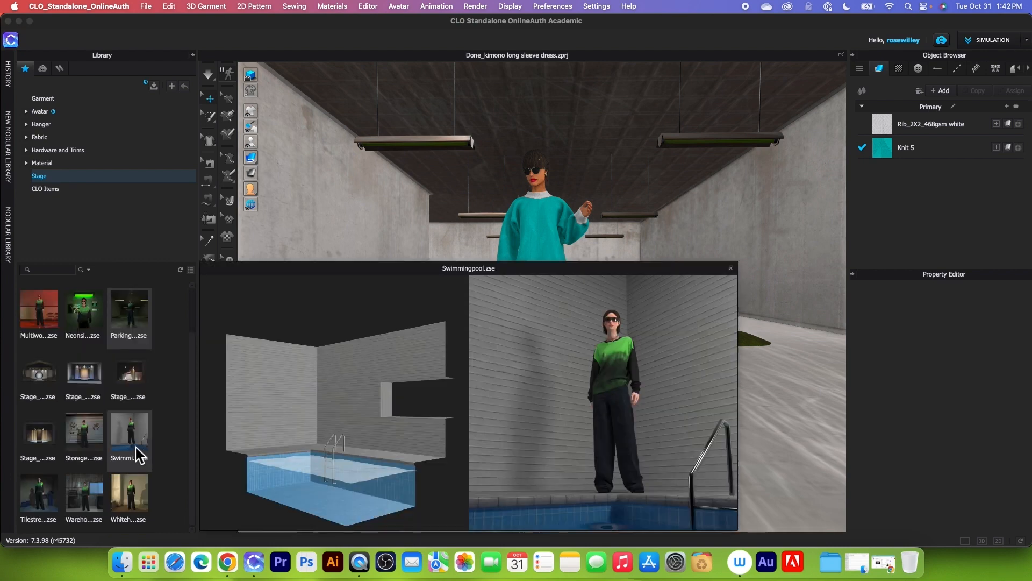
- Load the graffiti Storage stage, then switch to the Swimmingpool stage
{"action": "double_click", "coordinate": [129, 427]}
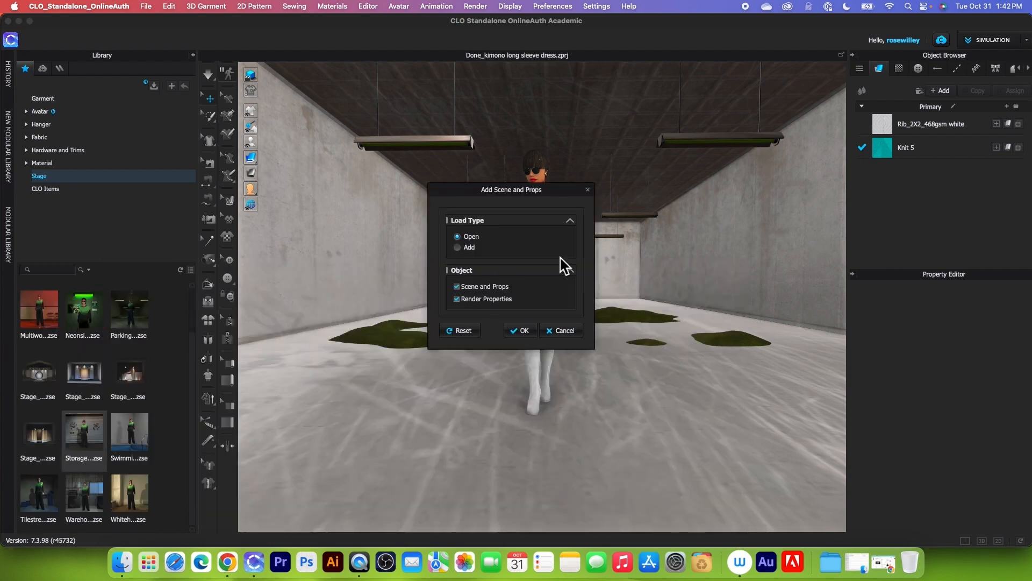
{"action": "left_click", "coordinate": [519, 330]}
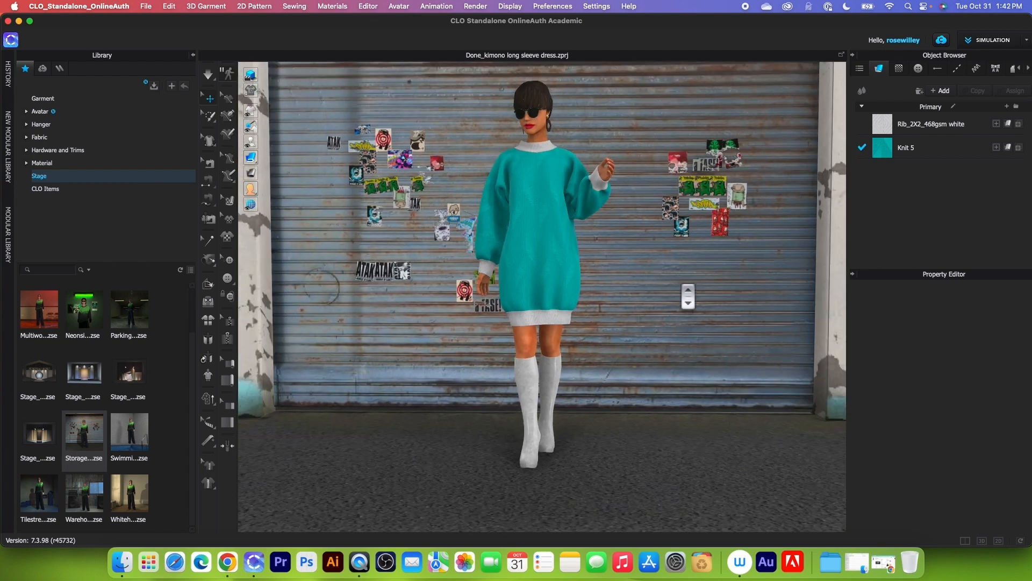
{"action": "double_click", "coordinate": [129, 430]}
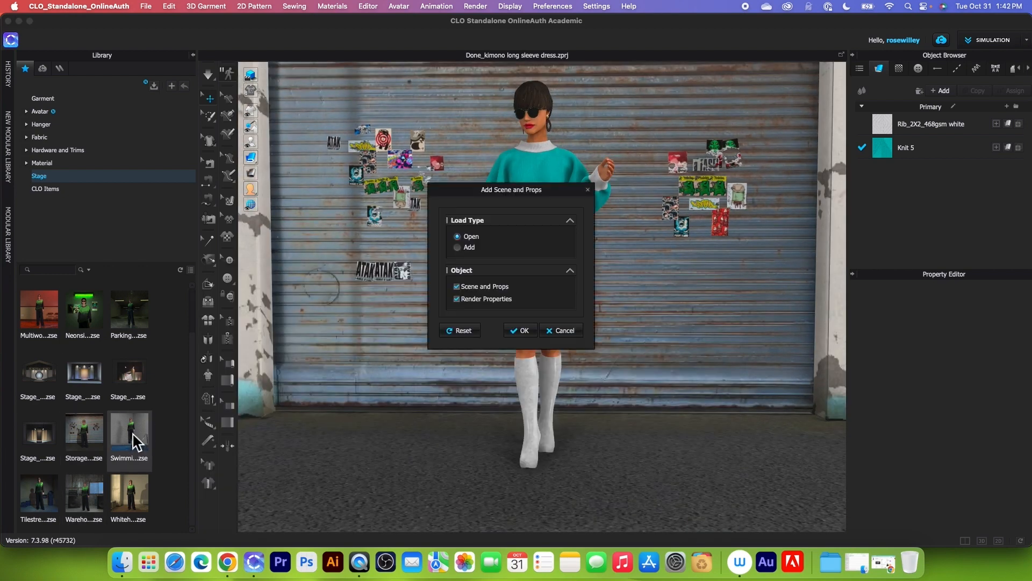
{"action": "left_click", "coordinate": [520, 329]}
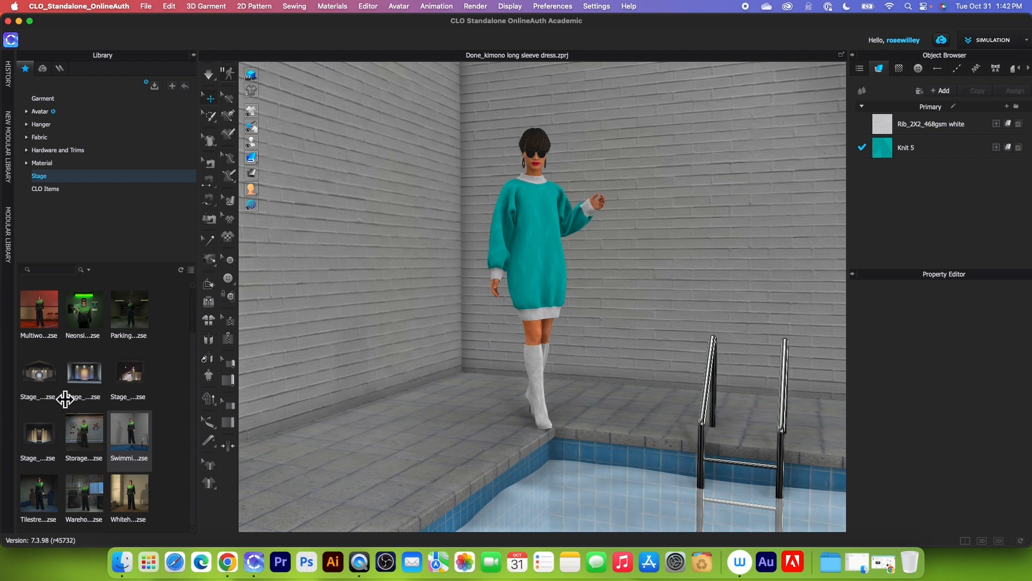
{"action": "mouse_move", "coordinate": [200, 438]}
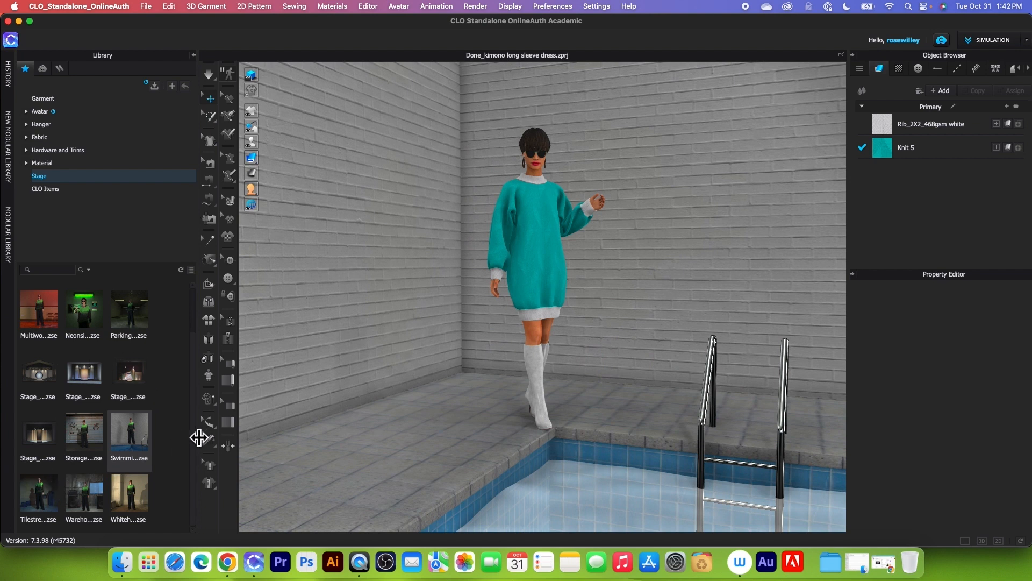
{"action": "mouse_move", "coordinate": [141, 436]}
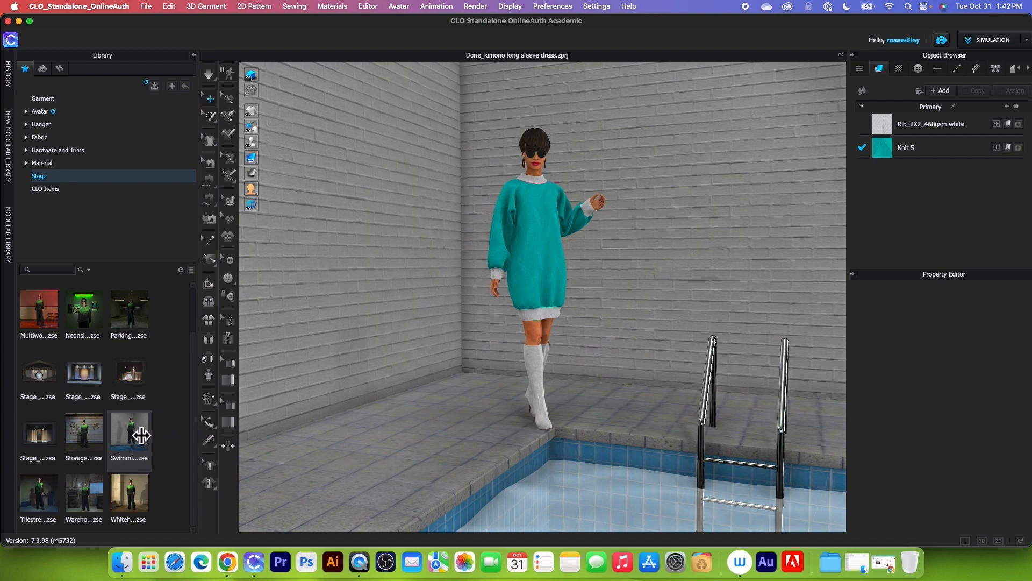
- Widen the Library panel so stage thumbnails show four per row
{"action": "double_click", "coordinate": [128, 428]}
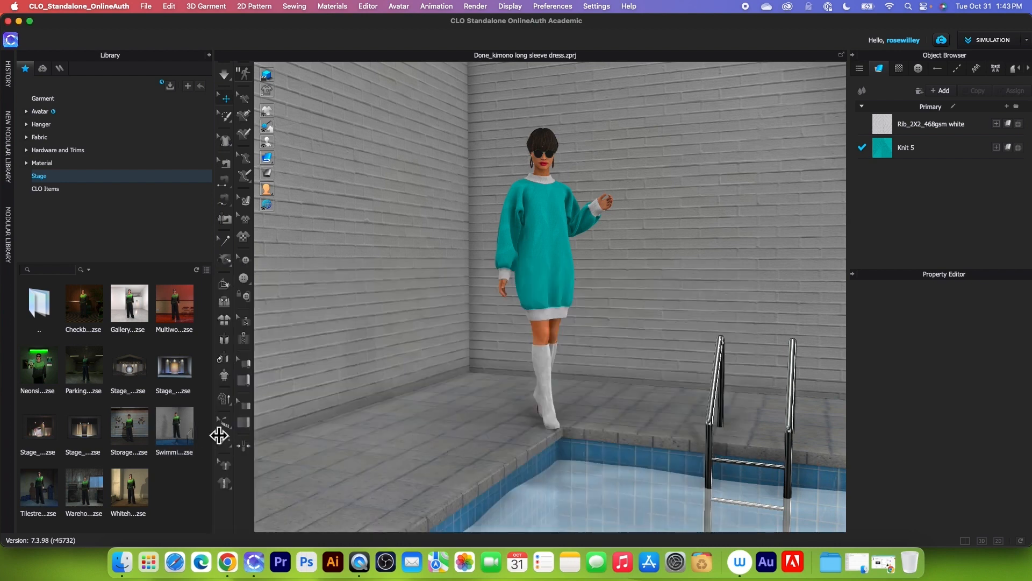
- Load the Warehouse stage from the Library and confirm Add Scene and Props
{"action": "double_click", "coordinate": [39, 487]}
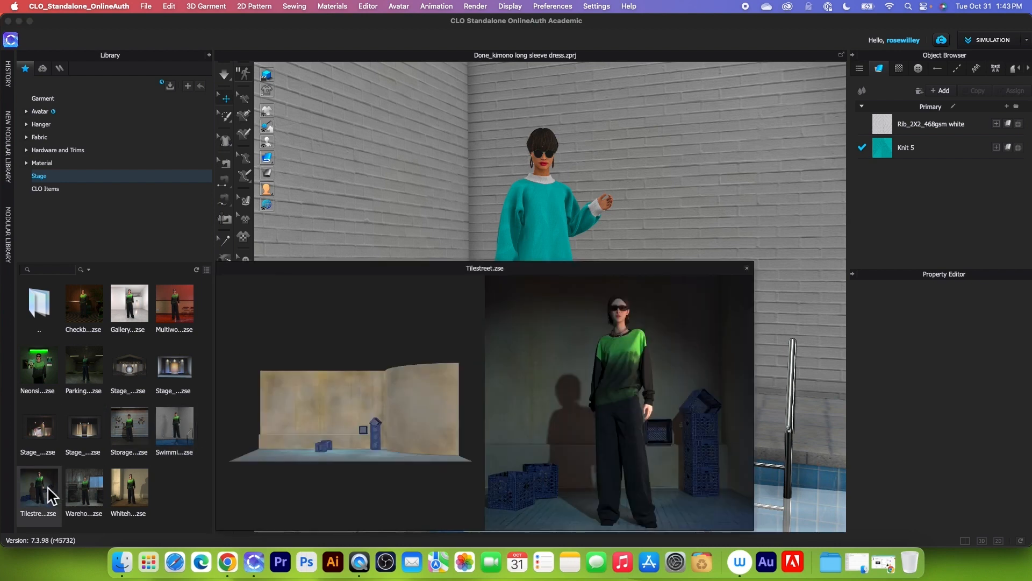
{"action": "double_click", "coordinate": [38, 487]}
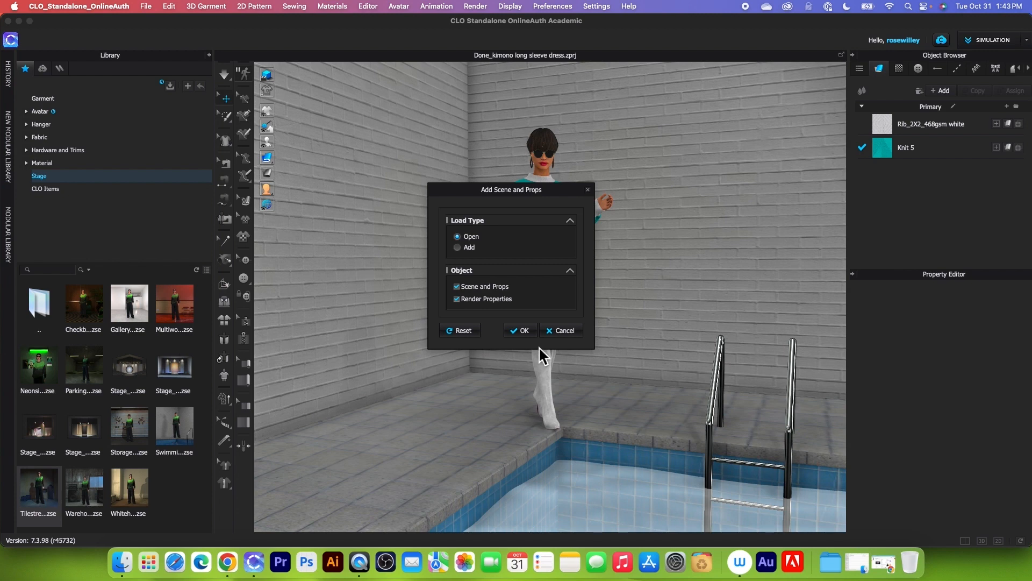
{"action": "mouse_move", "coordinate": [545, 358]}
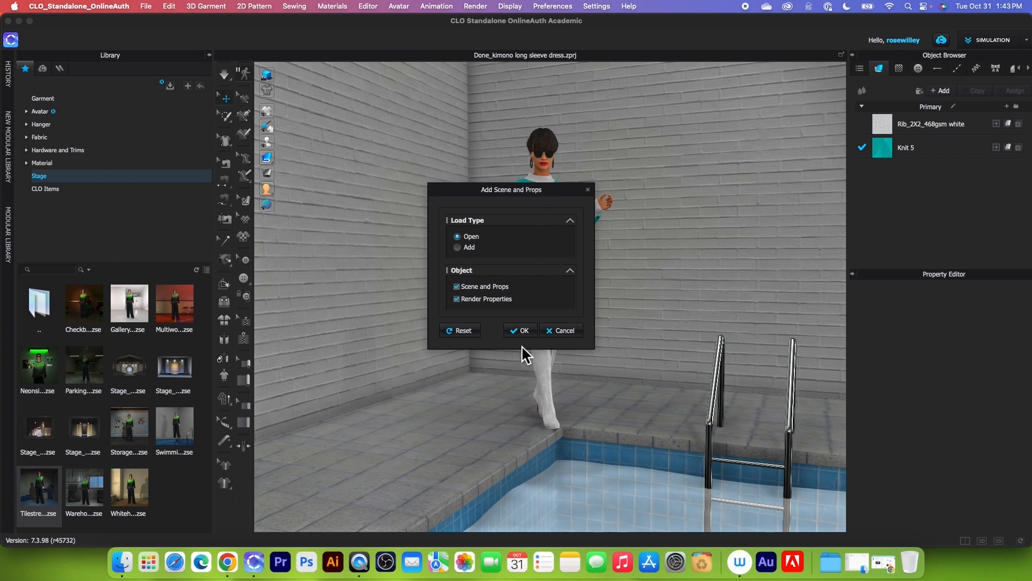
{"action": "left_click", "coordinate": [519, 329]}
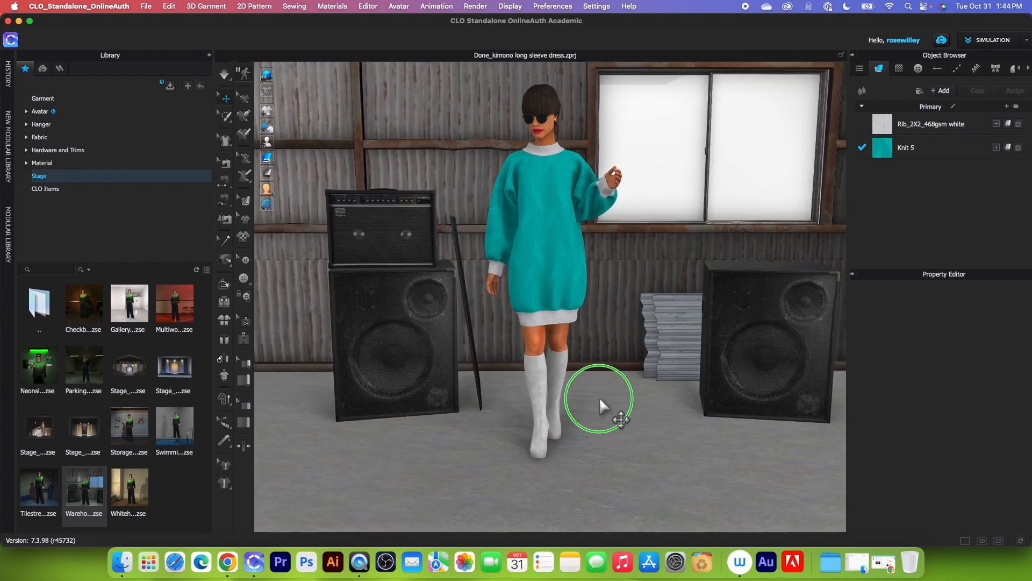
{"action": "mouse_move", "coordinate": [534, 289]}
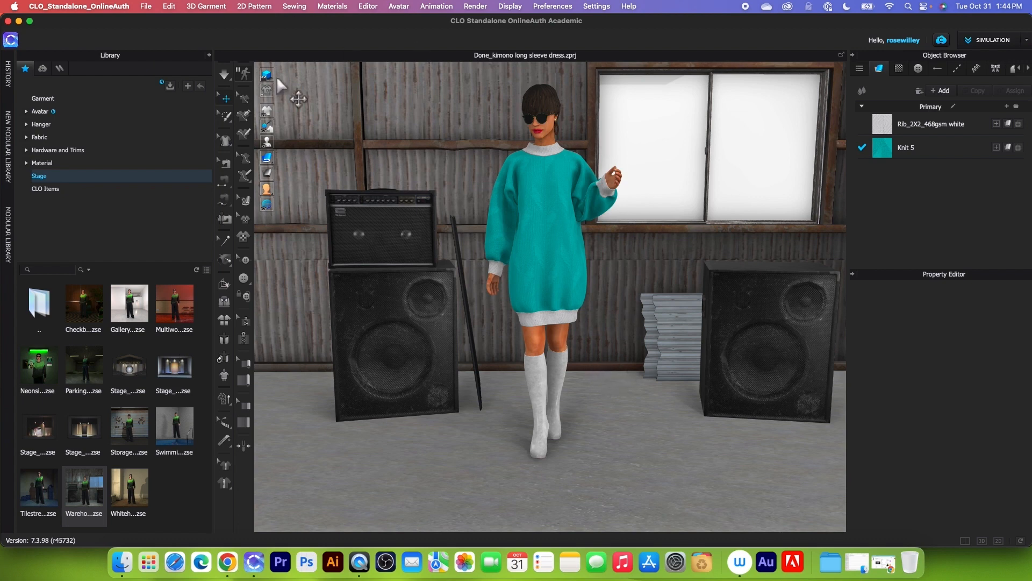
- Load the Whitehouse stage, with cream walls, radiator and herringbone floor, from the Library
{"action": "double_click", "coordinate": [129, 490]}
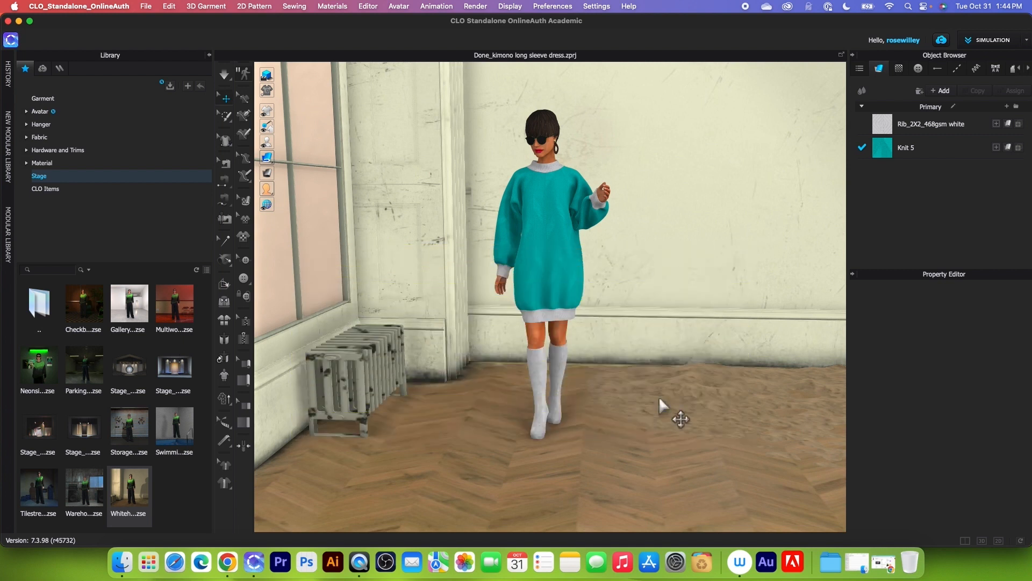
{"action": "mouse_move", "coordinate": [663, 407]}
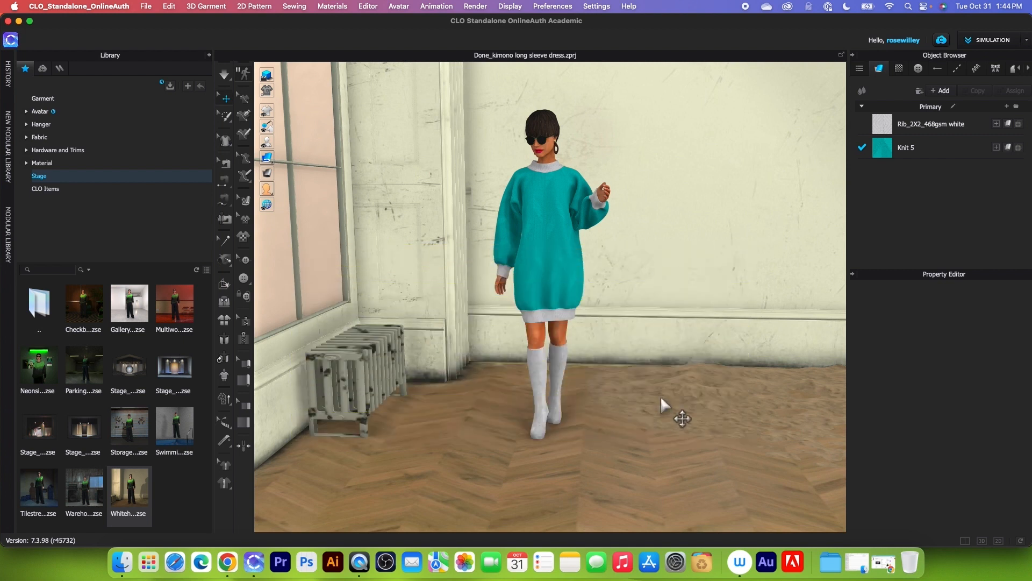